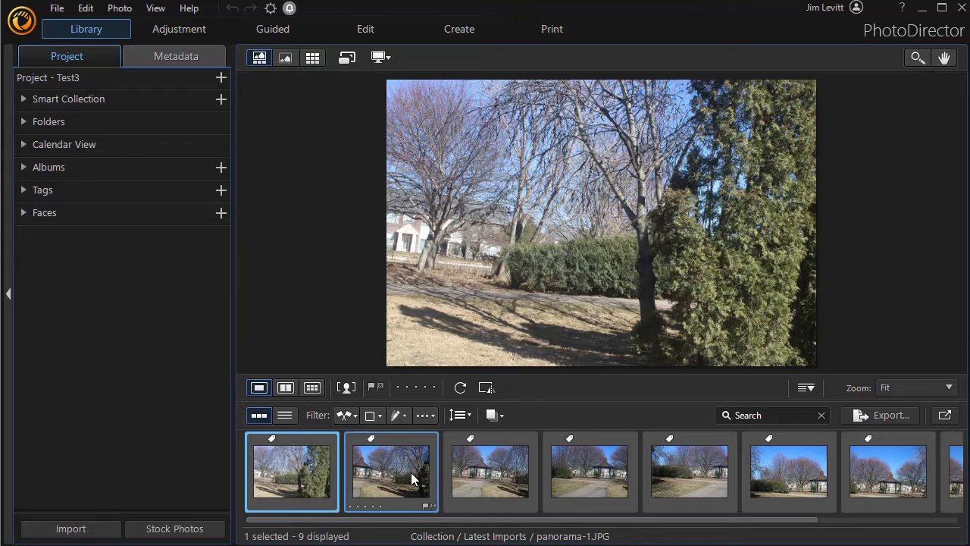
# Preview a few park photos, then start the Guided Photo Merge Panorama tool
pyautogui.click(492, 472)
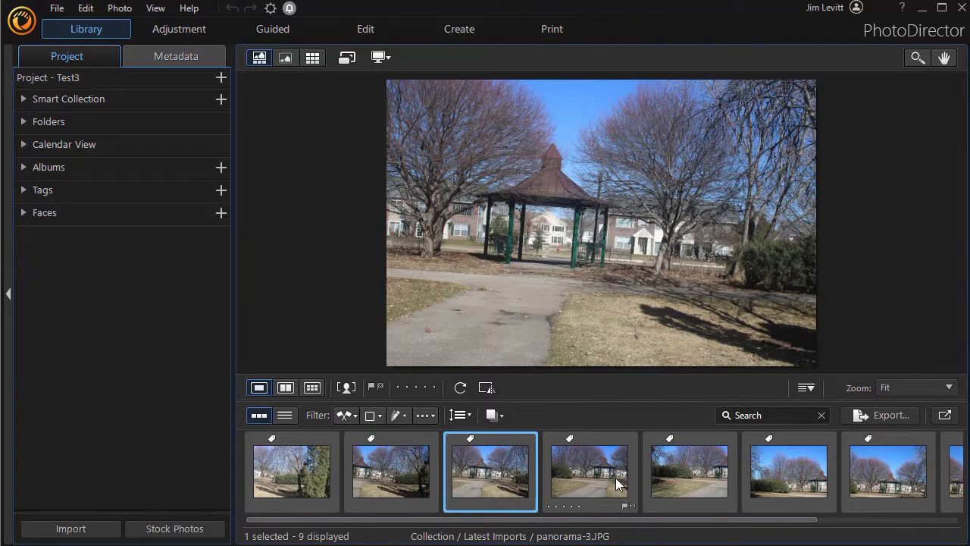
pyautogui.click(688, 472)
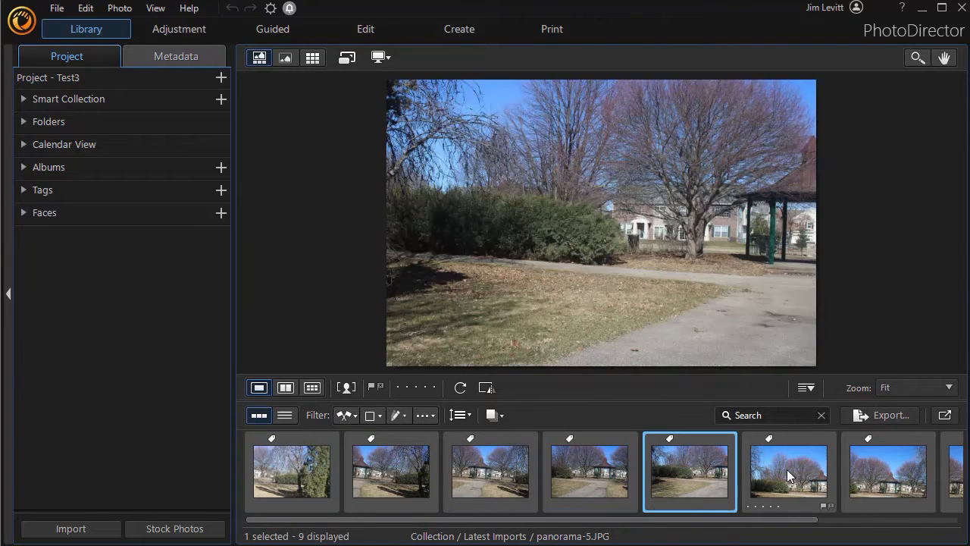
pyautogui.click(889, 472)
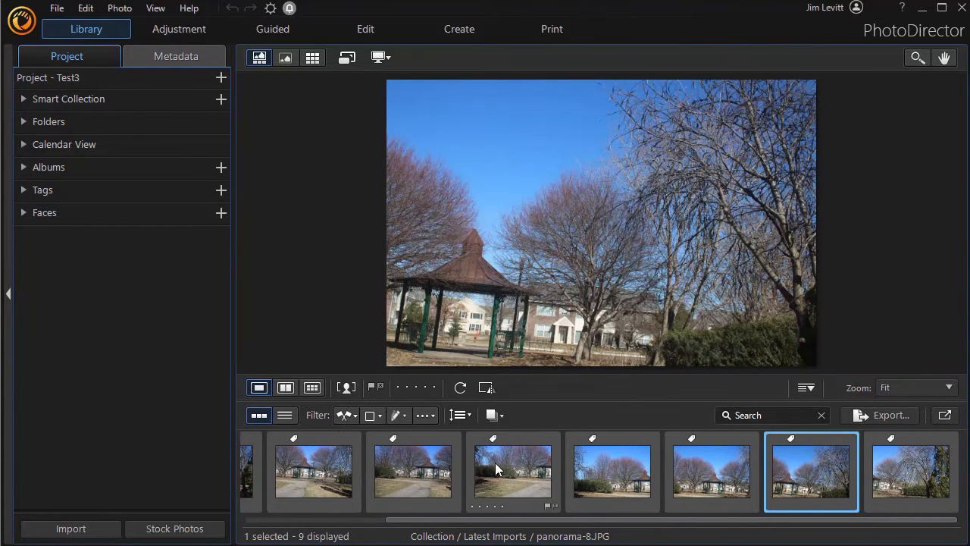
pyautogui.moveTo(426, 415)
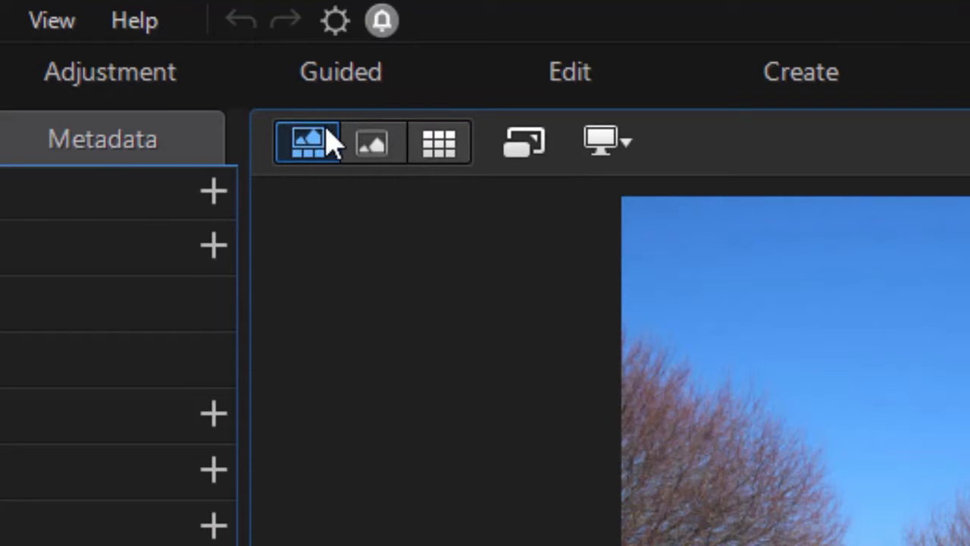
pyautogui.click(340, 71)
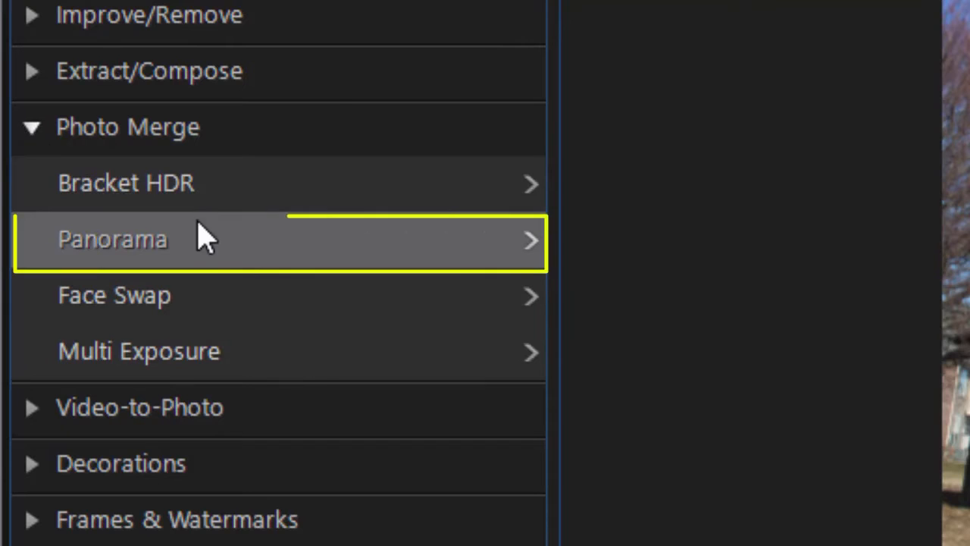
pyautogui.click(112, 239)
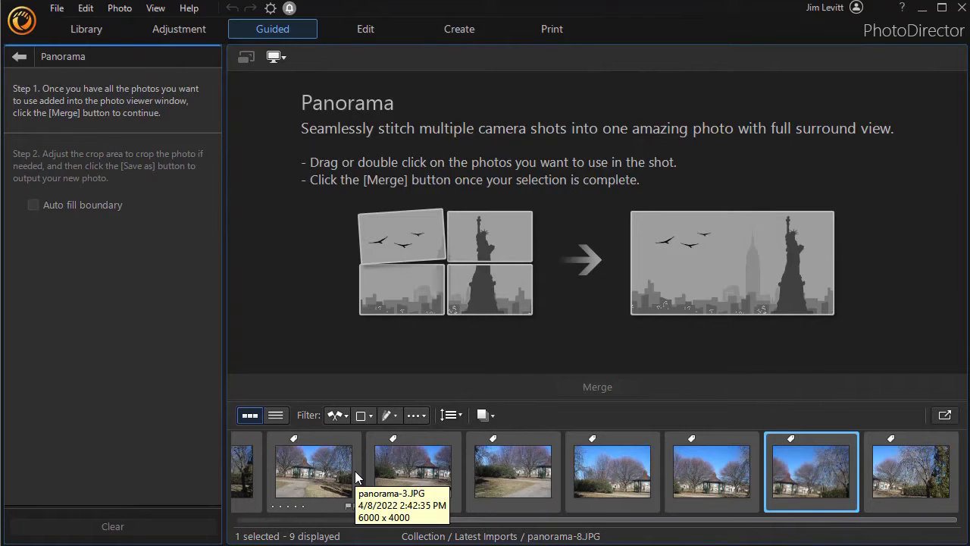
# Add the nine park photos to the panorama set and merge them into a stitched gazebo panorama
pyautogui.click(313, 471)
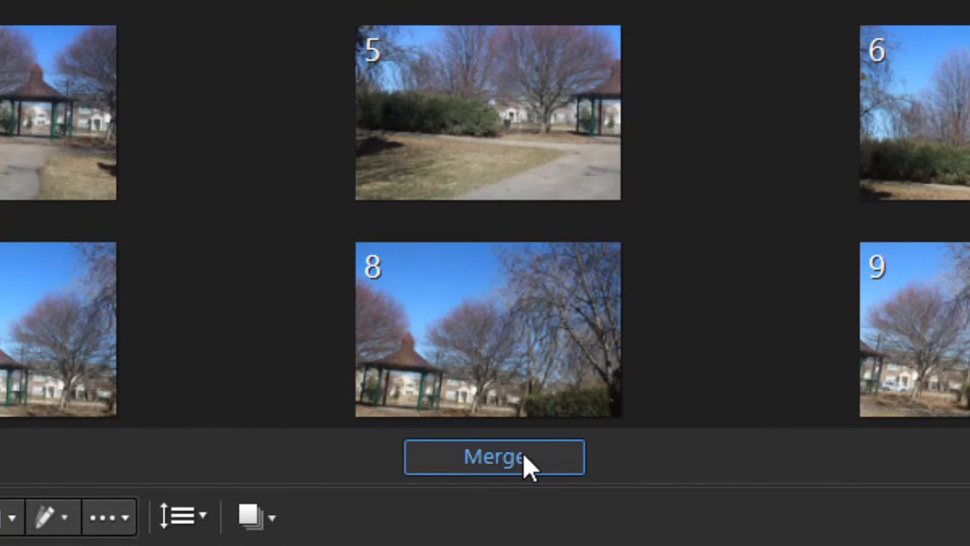
pyautogui.click(494, 457)
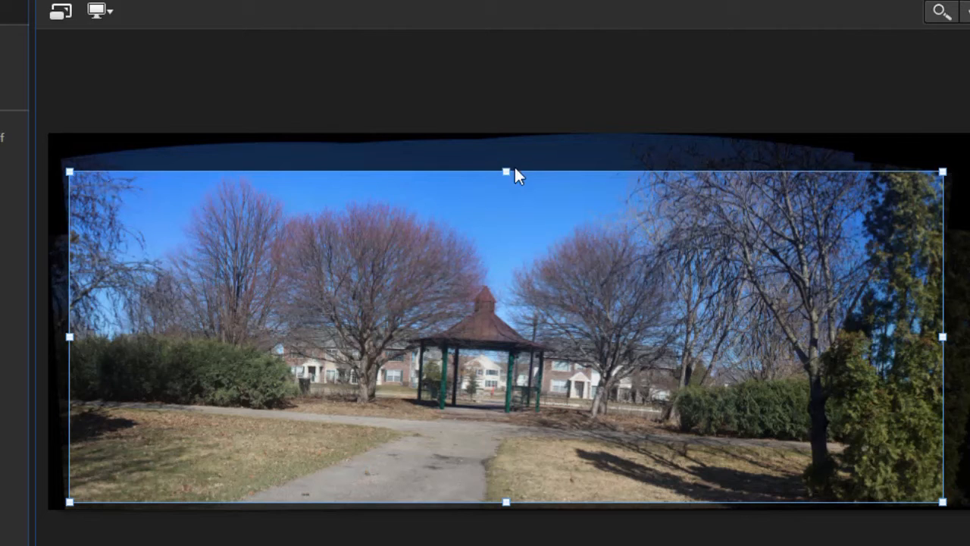
# Tighten the top crop edge and turn on Auto fill boundary for the empty panorama edges
pyautogui.moveTo(506, 171); pyautogui.dragTo(507, 160)
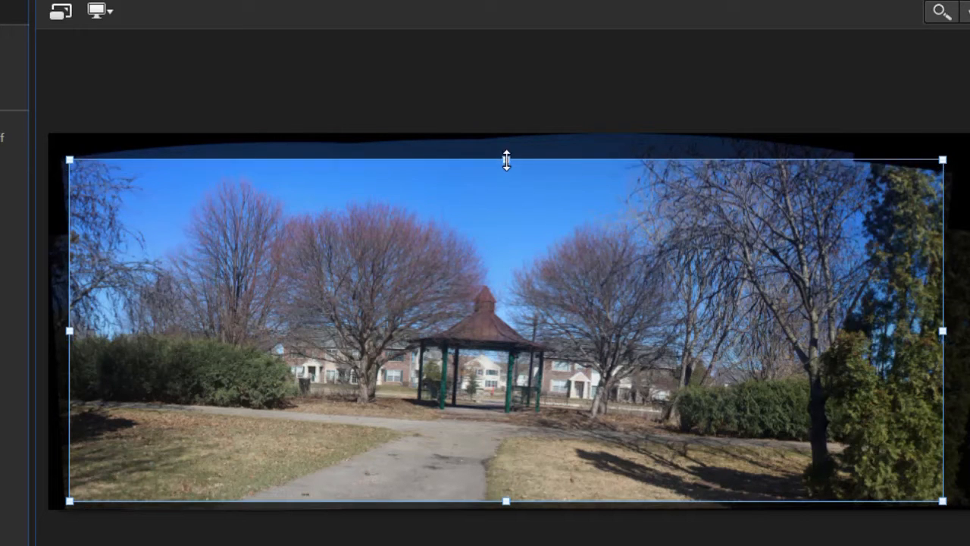
pyautogui.moveTo(506, 160); pyautogui.dragTo(502, 173)
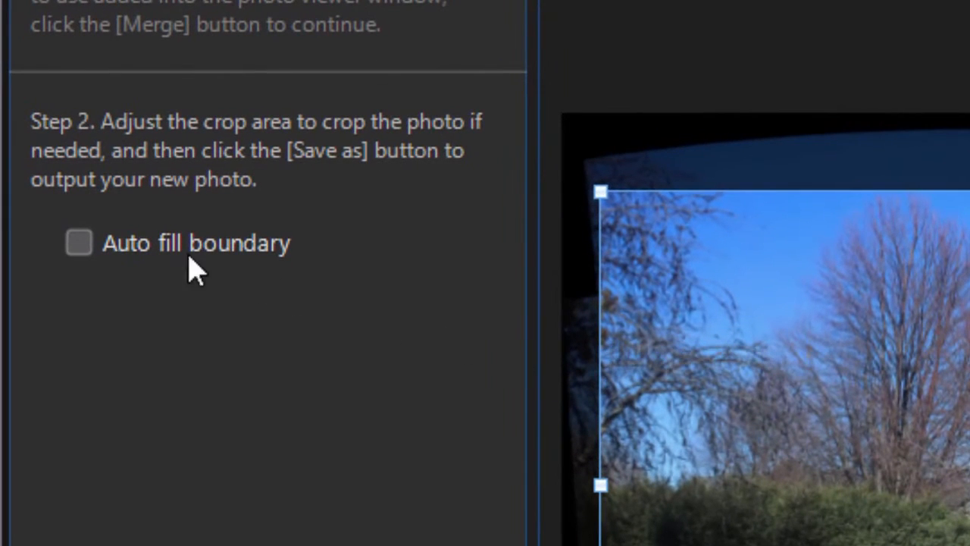
pyautogui.click(78, 242)
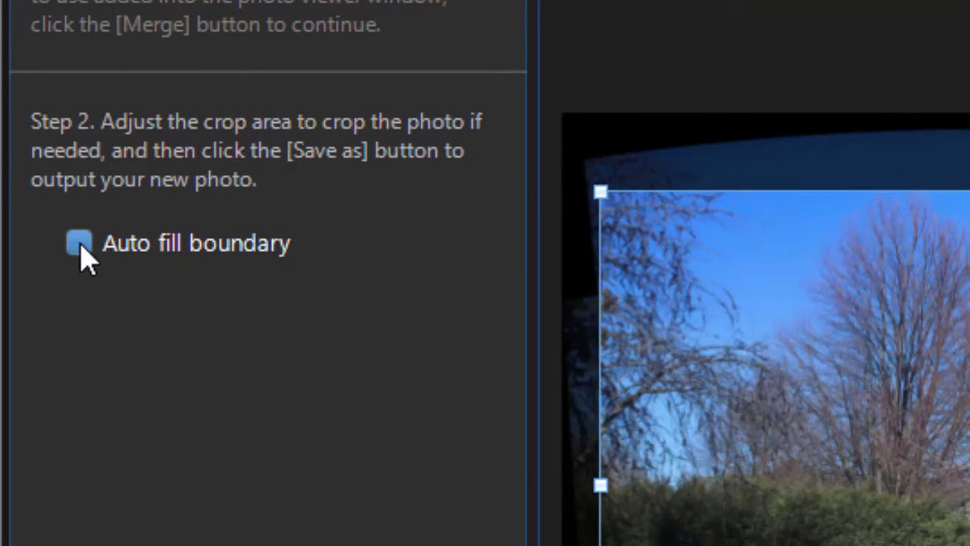
pyautogui.click(79, 242)
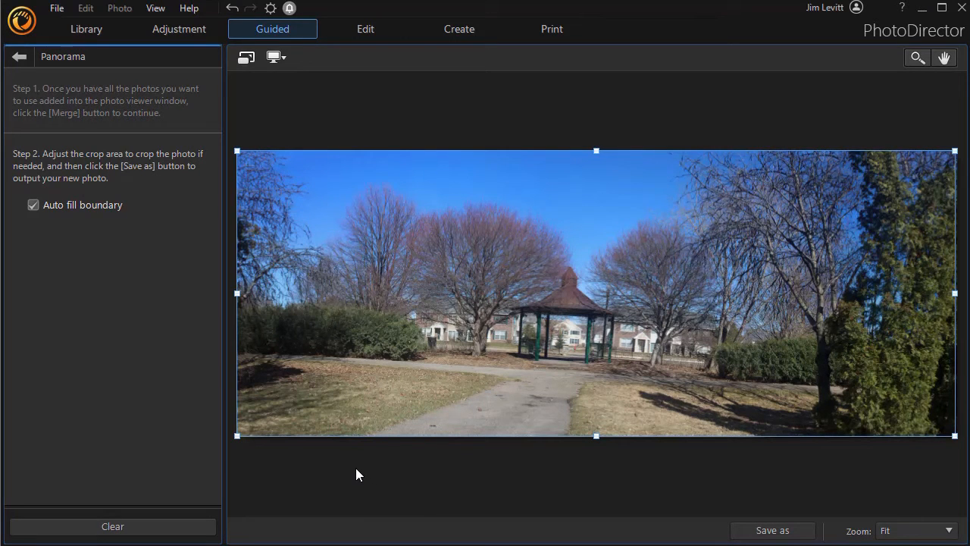
pyautogui.moveTo(602, 303)
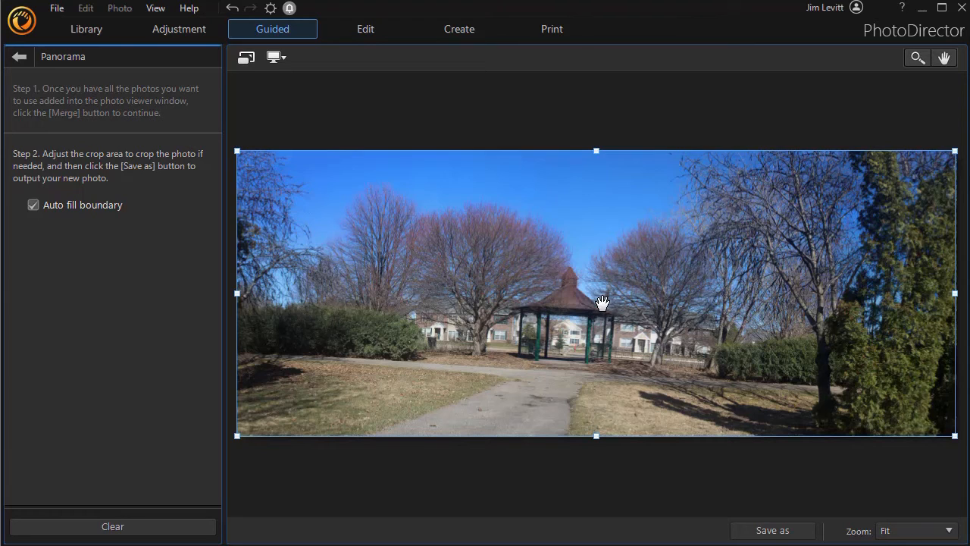
pyautogui.moveTo(292, 310)
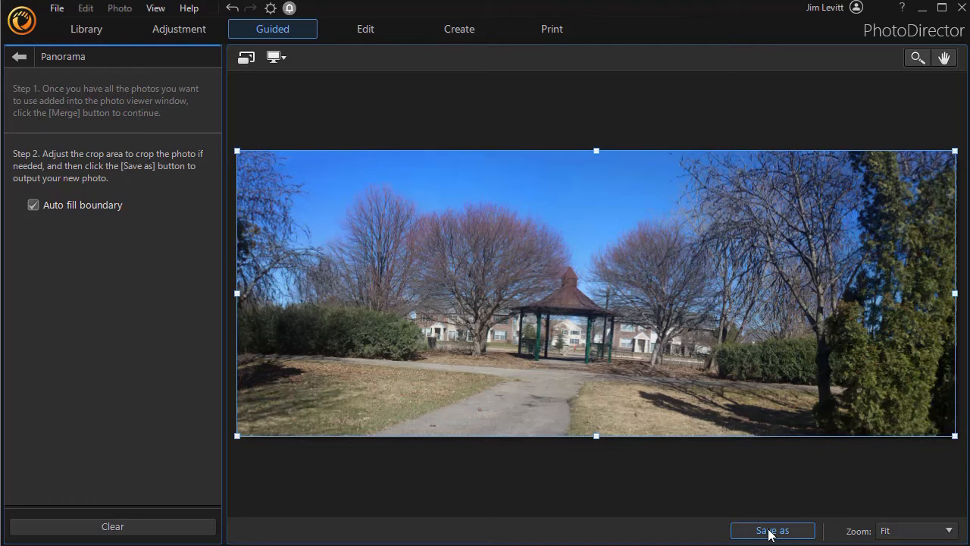
# Save the panorama as new file panorama-1-1.png and acknowledge the imported-to-library notice
pyautogui.click(773, 530)
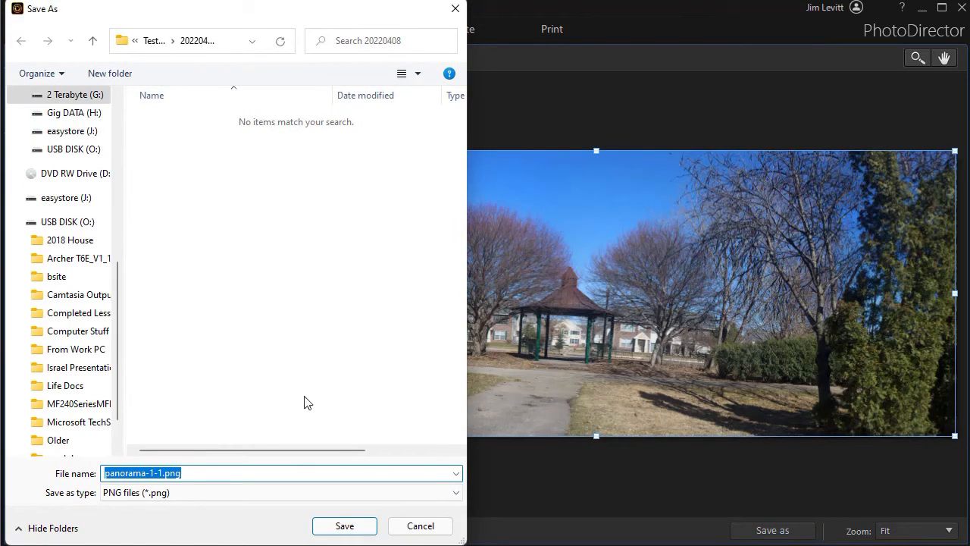
pyautogui.moveTo(240, 428)
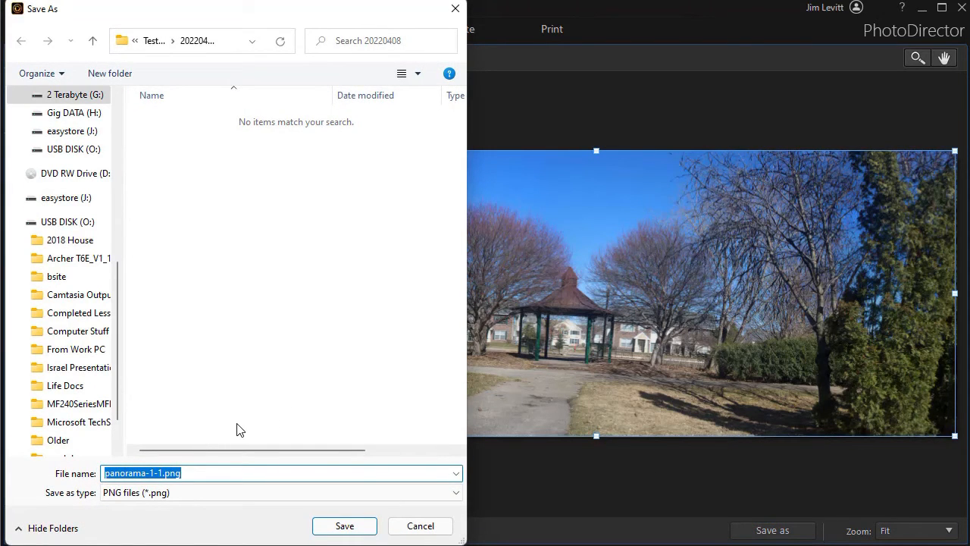
pyautogui.click(344, 525)
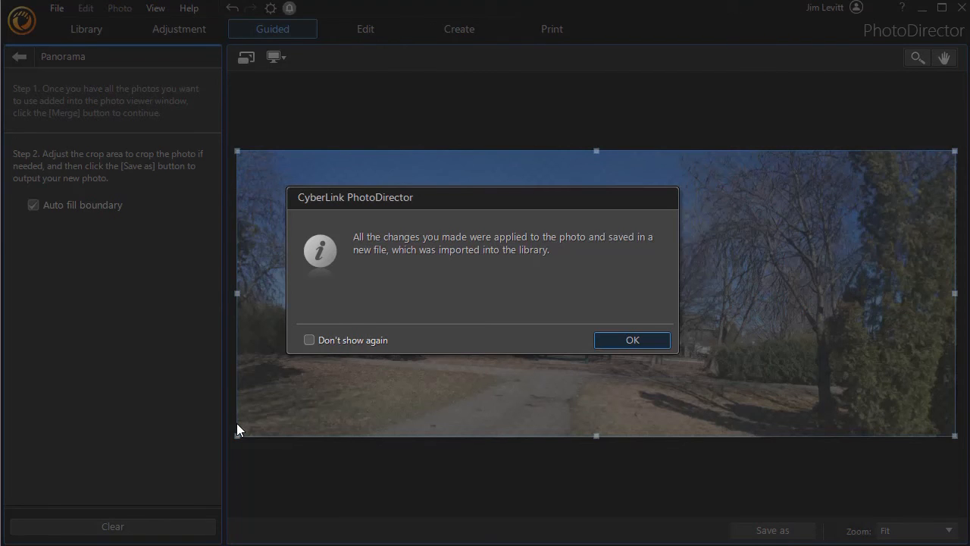
pyautogui.click(633, 340)
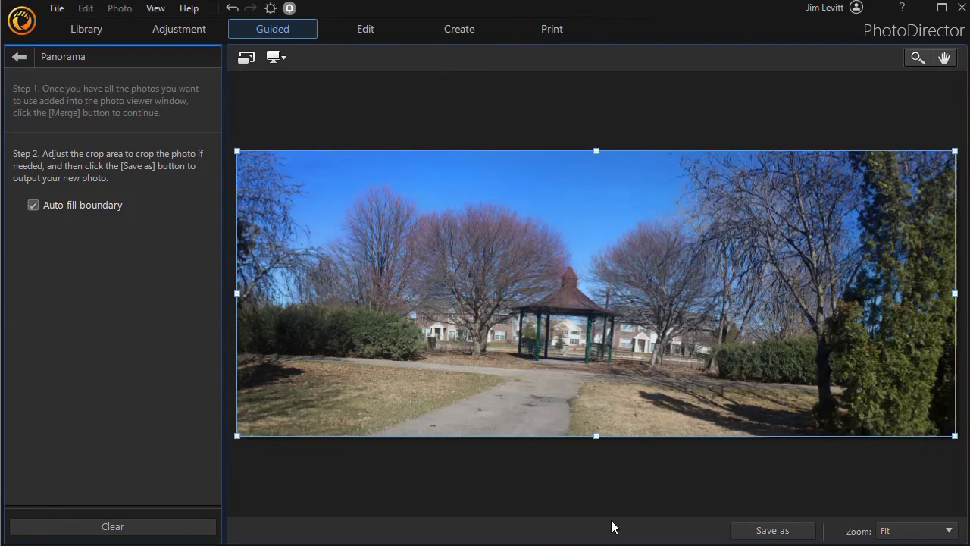
pyautogui.moveTo(609, 512)
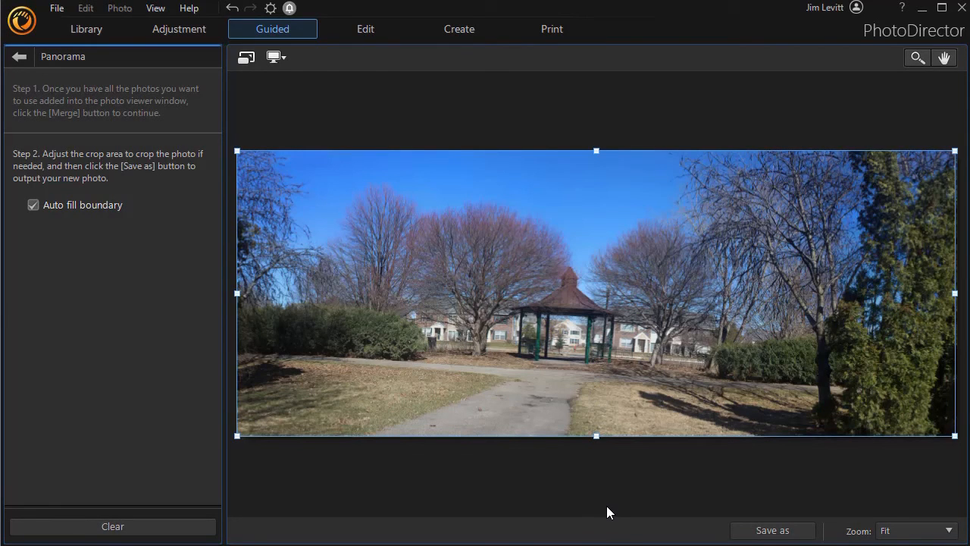